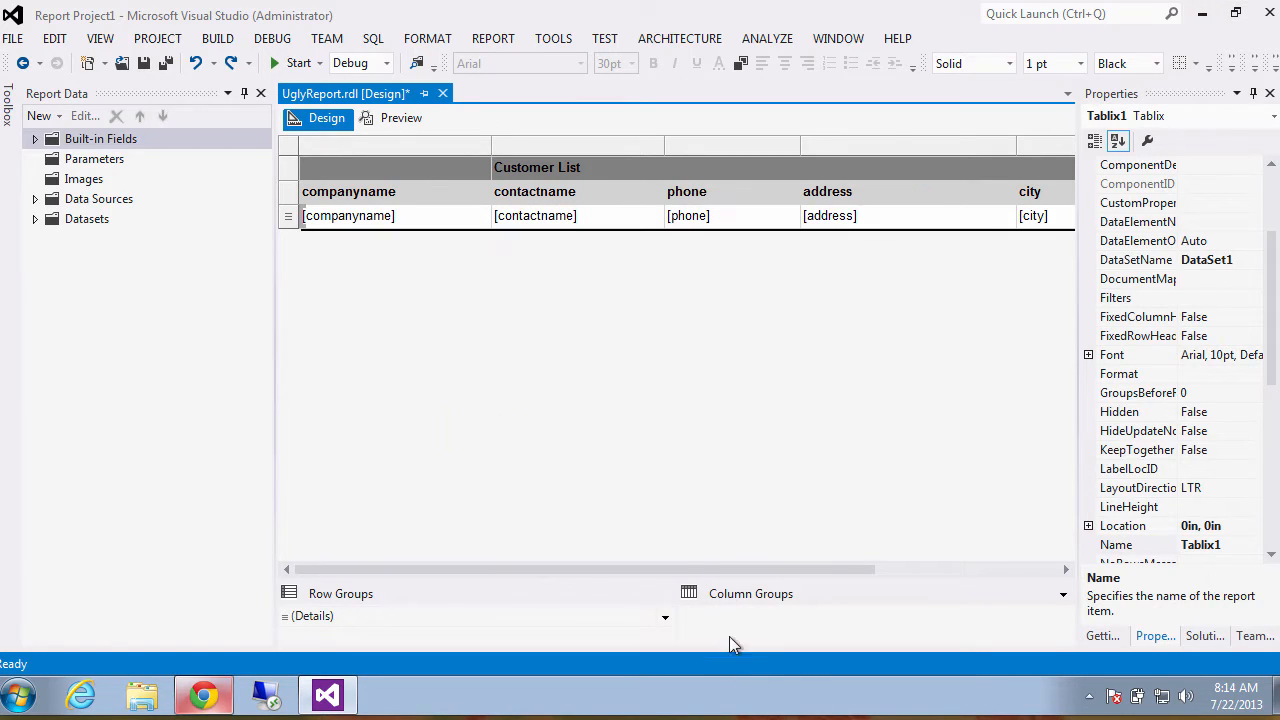
Step: Check the report's properties and preview the rendered Customer List before returning to the layout
{"action": "left_click", "coordinate": [596, 358]}
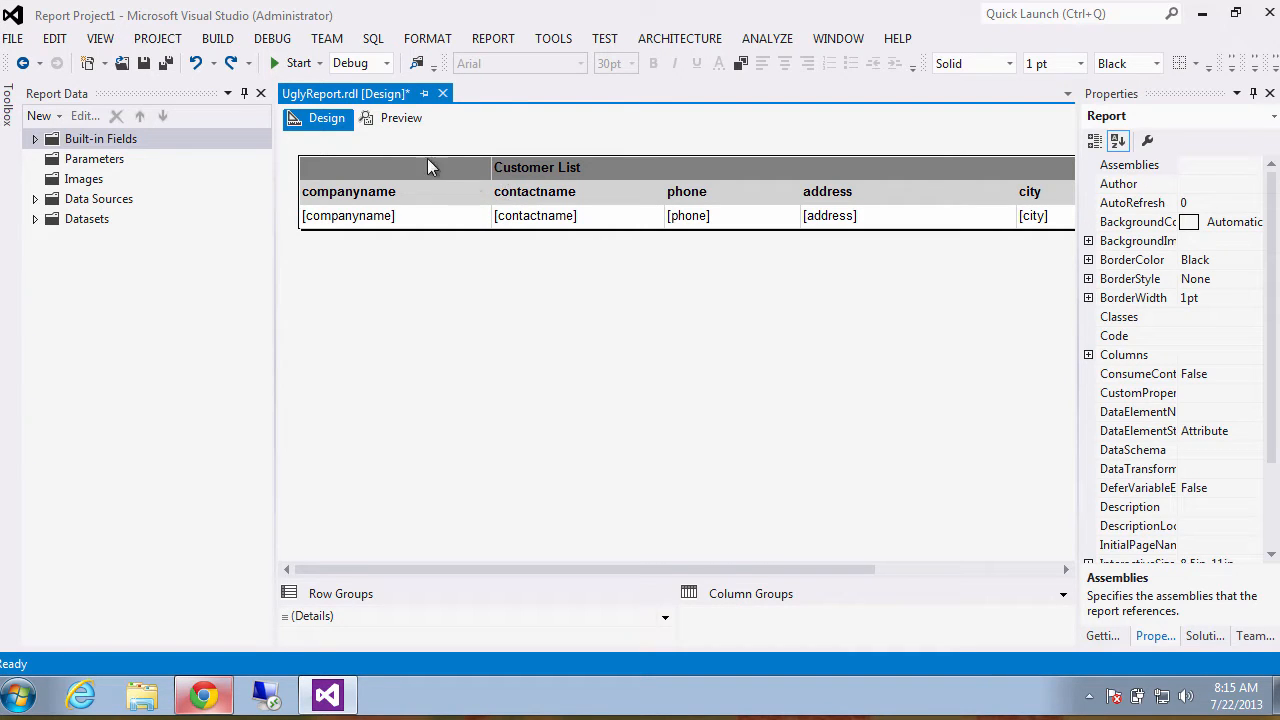
{"action": "left_click", "coordinate": [400, 118]}
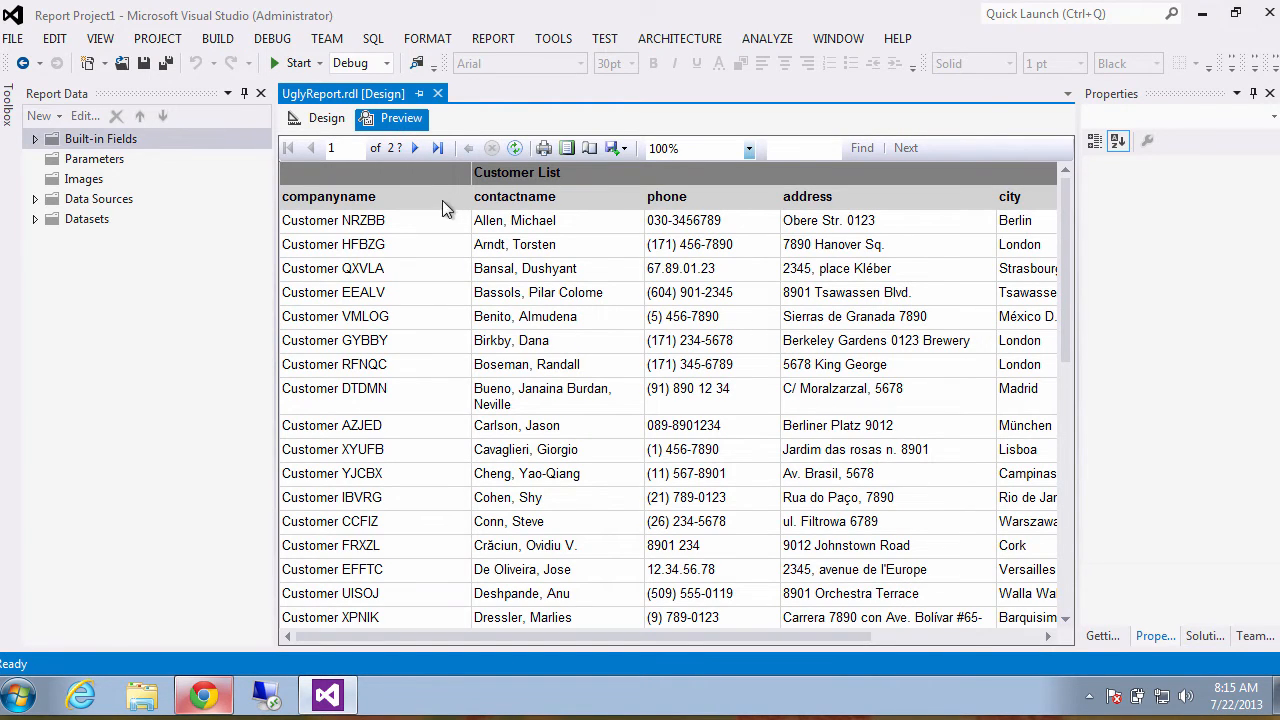
{"action": "left_click", "coordinate": [326, 118]}
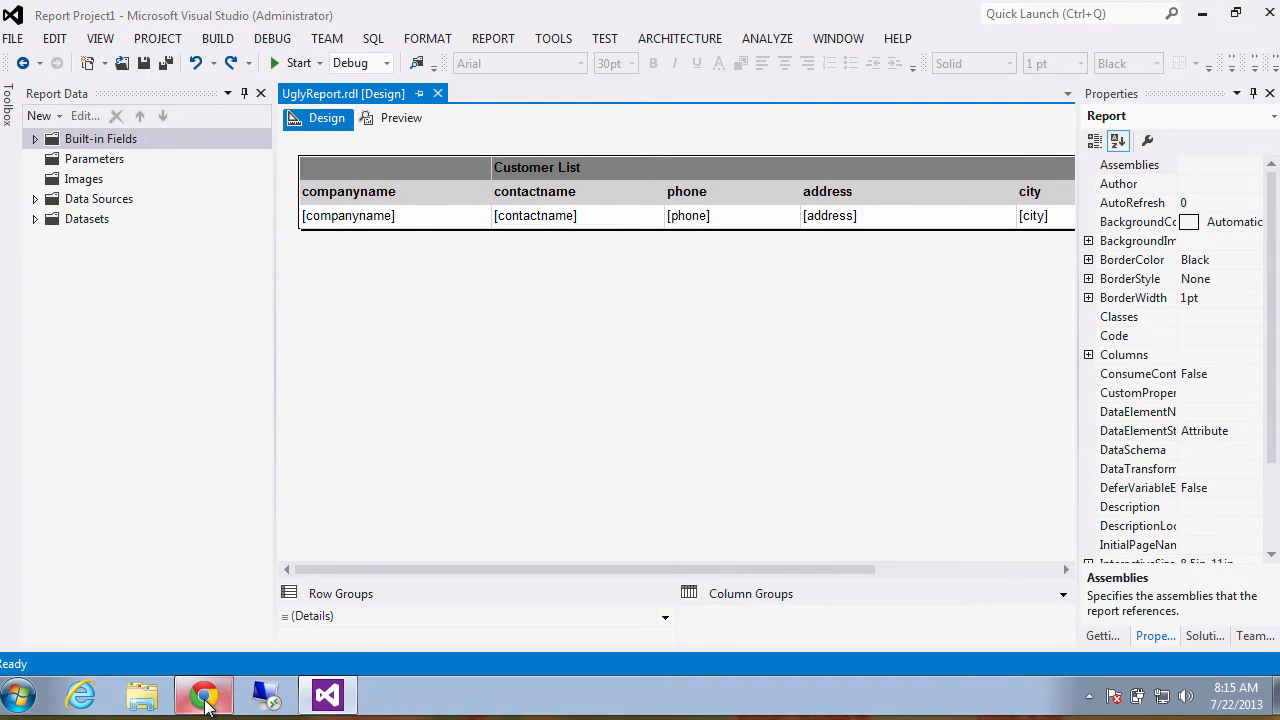
Step: View the Coke Zero logo image in Chrome, then return to Visual Studio
{"action": "left_click", "coordinate": [204, 694]}
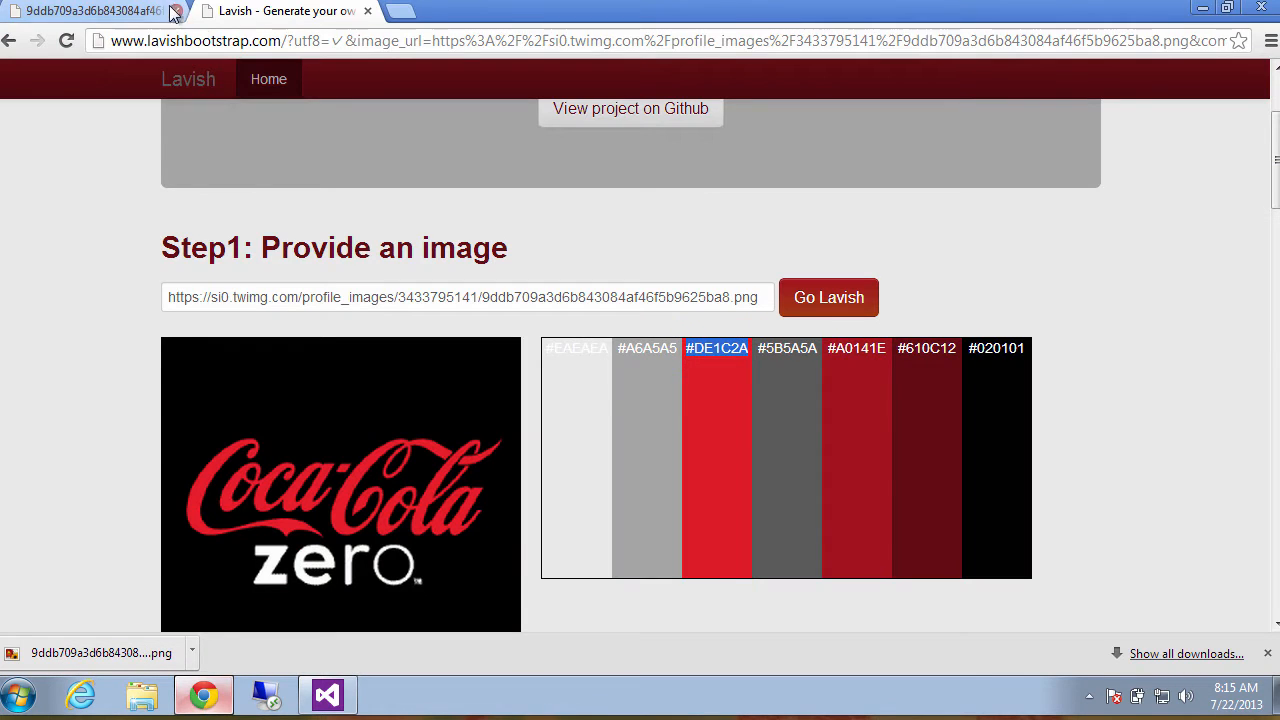
{"action": "left_click", "coordinate": [90, 12]}
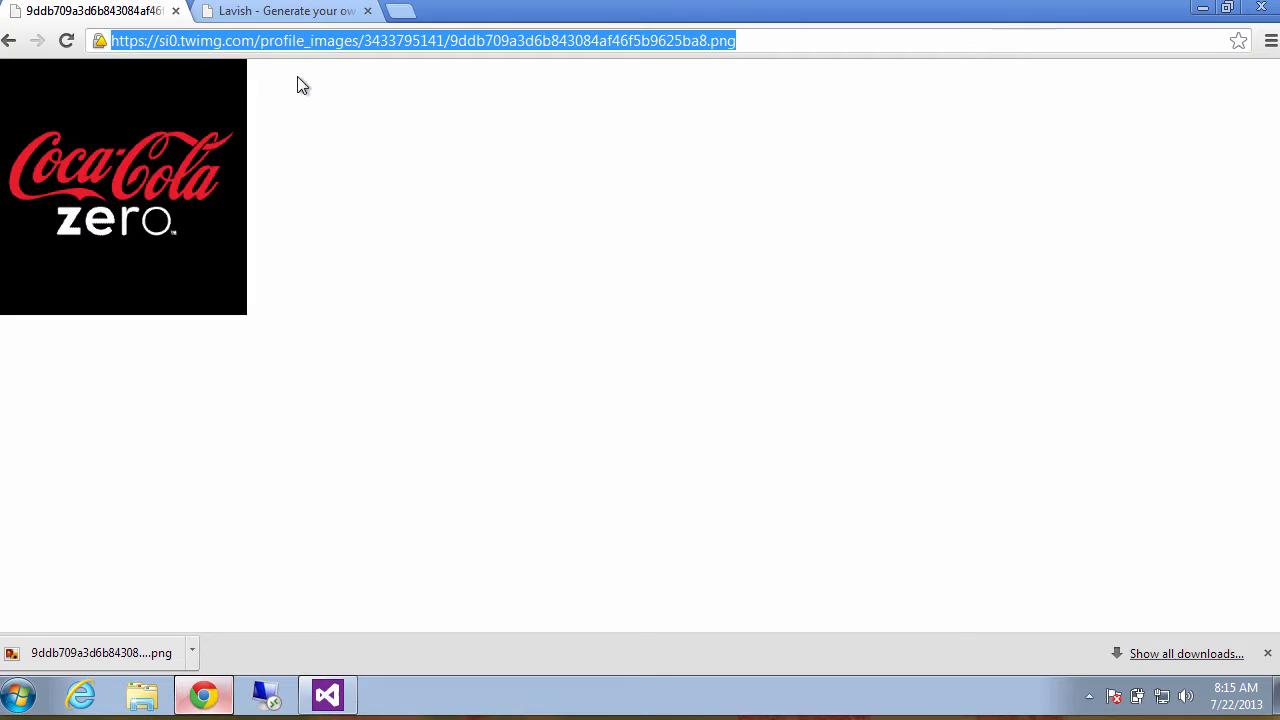
{"action": "mouse_move", "coordinate": [264, 380]}
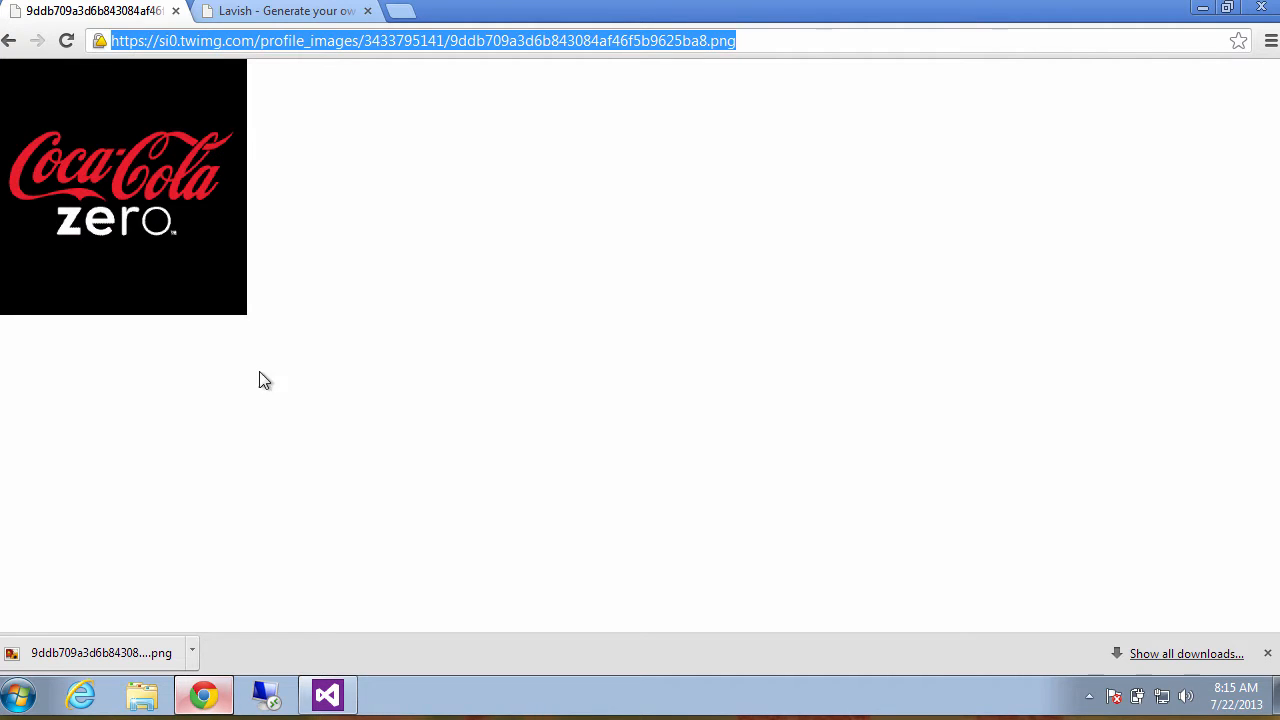
{"action": "left_click", "coordinate": [326, 694]}
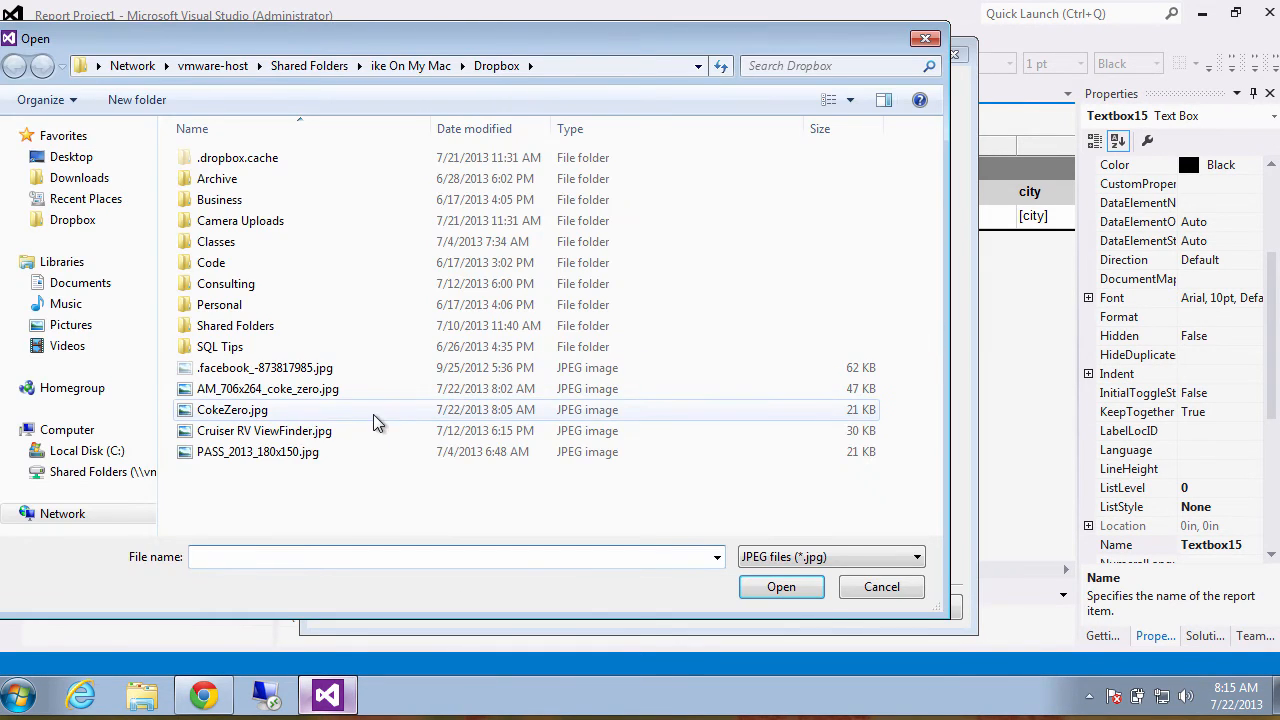
Step: Import CokeZero.jpg as the header image and tighten the title header height around the logo
{"action": "left_click", "coordinate": [780, 588]}
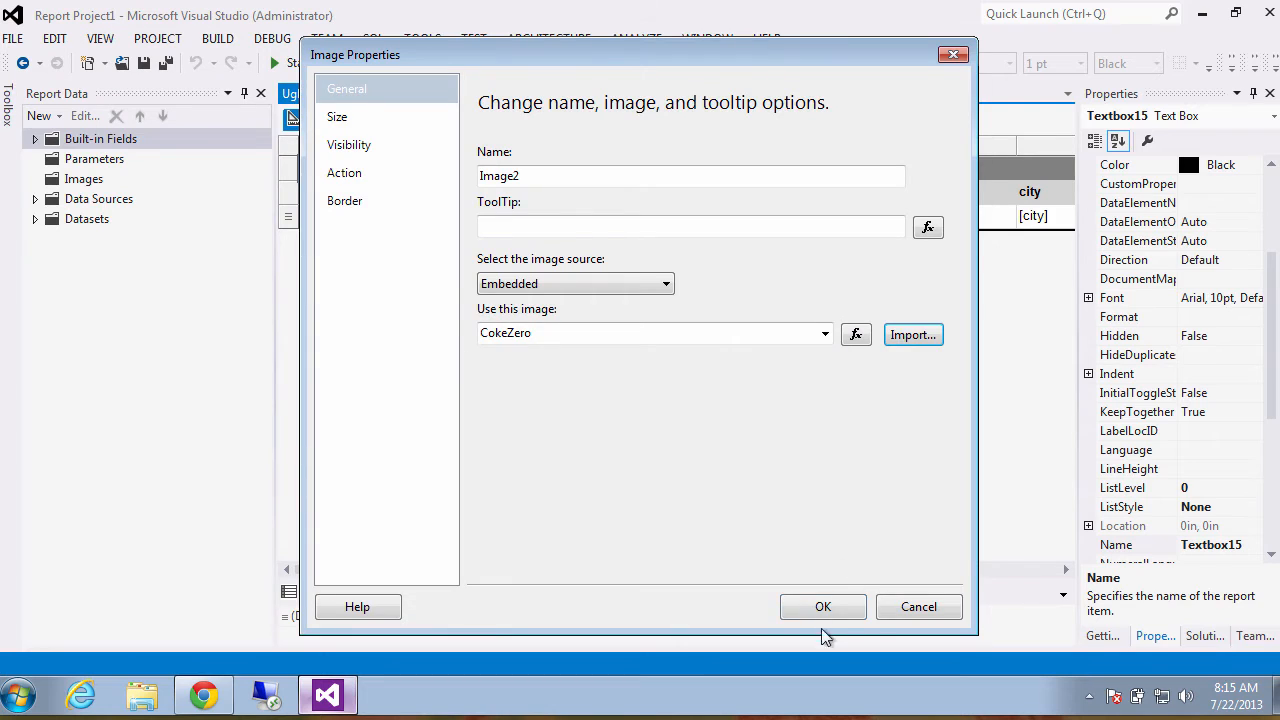
{"action": "left_click", "coordinate": [822, 606]}
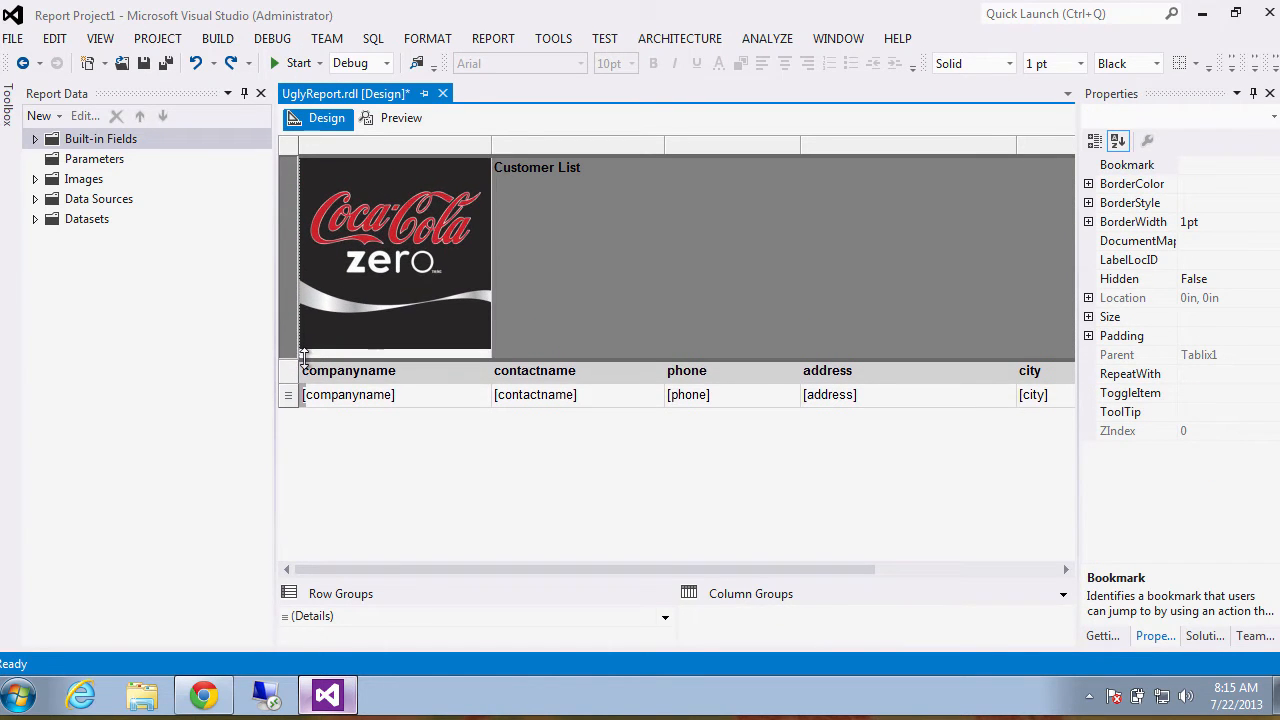
{"action": "left_click_drag", "start_coordinate": [304, 356], "coordinate": [304, 332]}
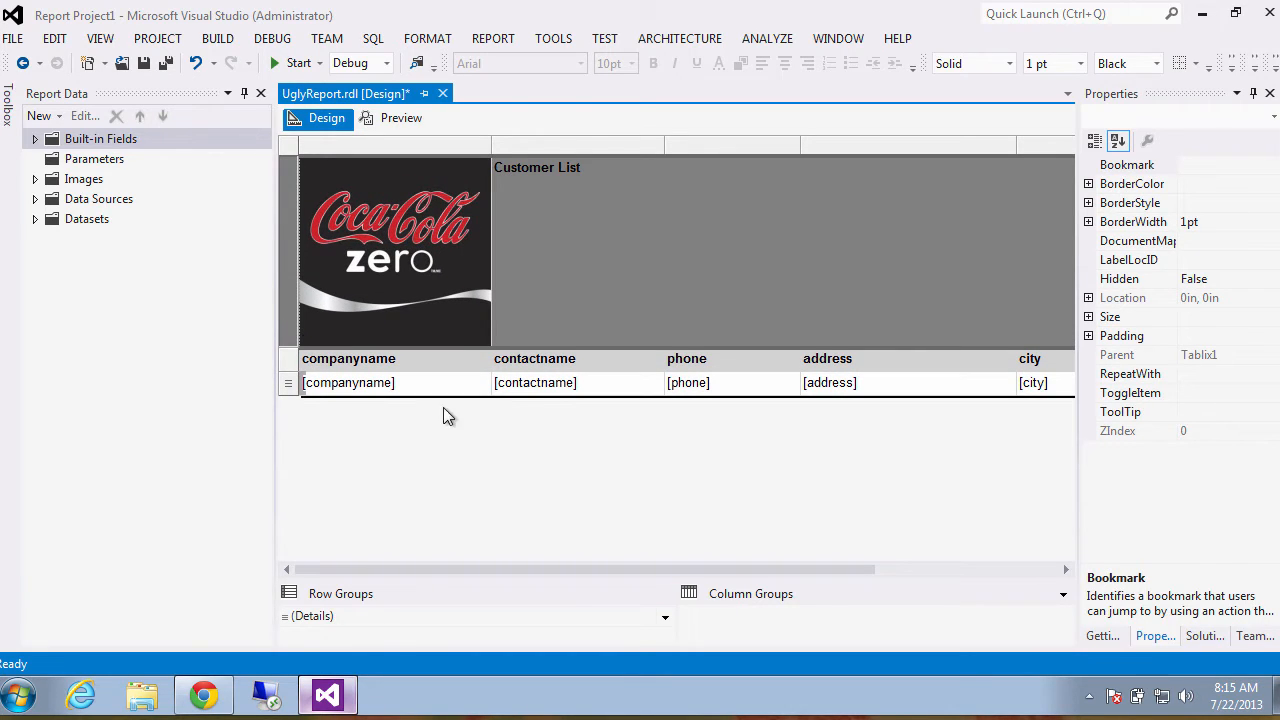
Step: Bring up the Lavish color scheme page alongside the Coke Zero logo tab in Chrome
{"action": "left_click", "coordinate": [204, 694]}
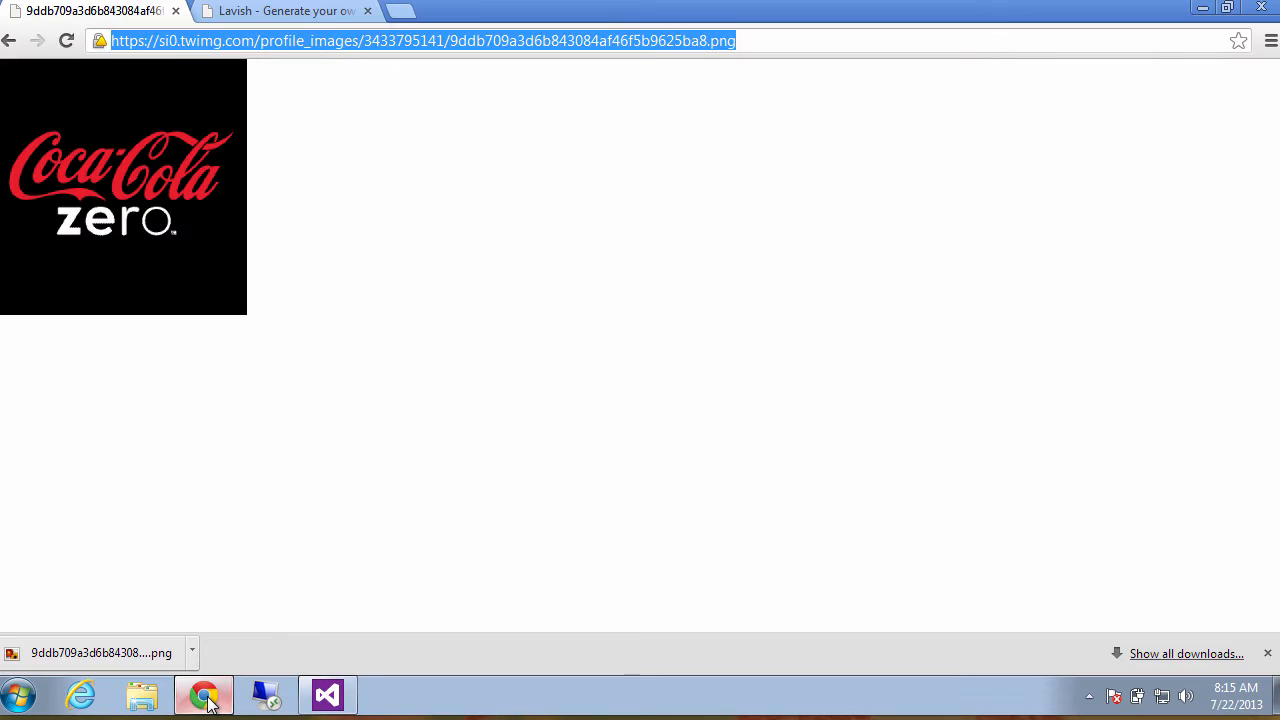
{"action": "left_click", "coordinate": [284, 12]}
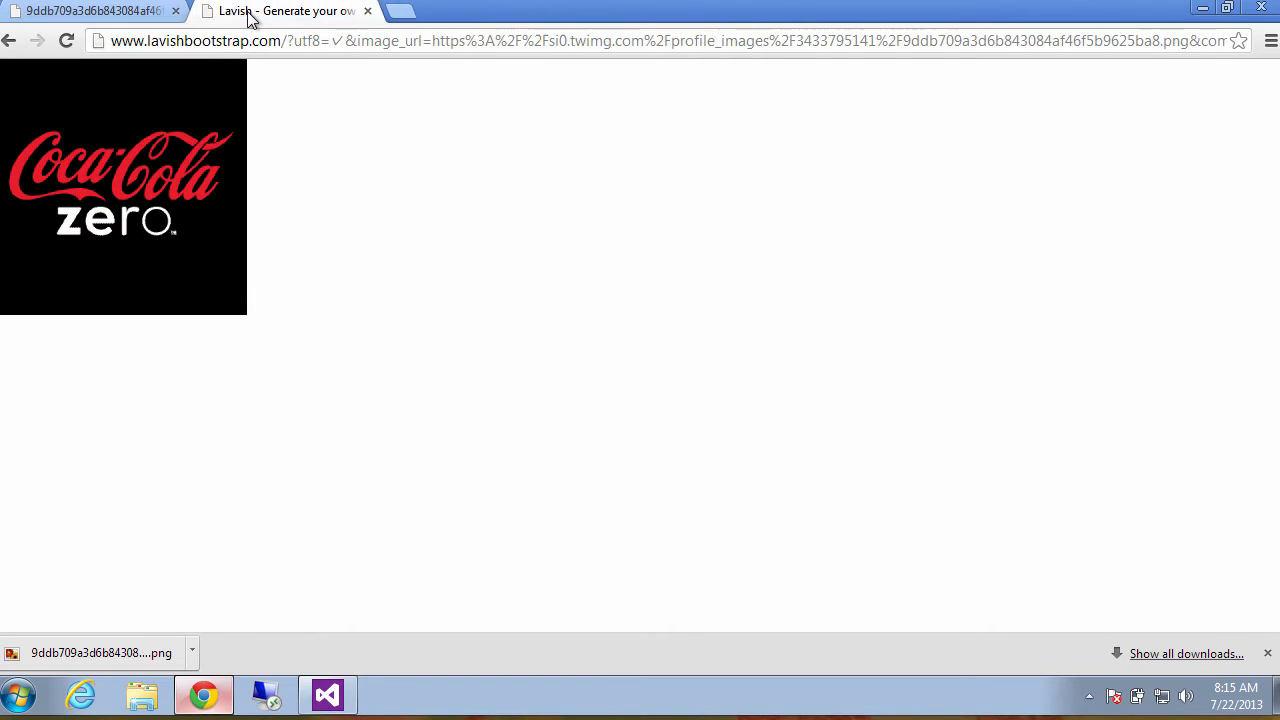
{"action": "left_click", "coordinate": [90, 12]}
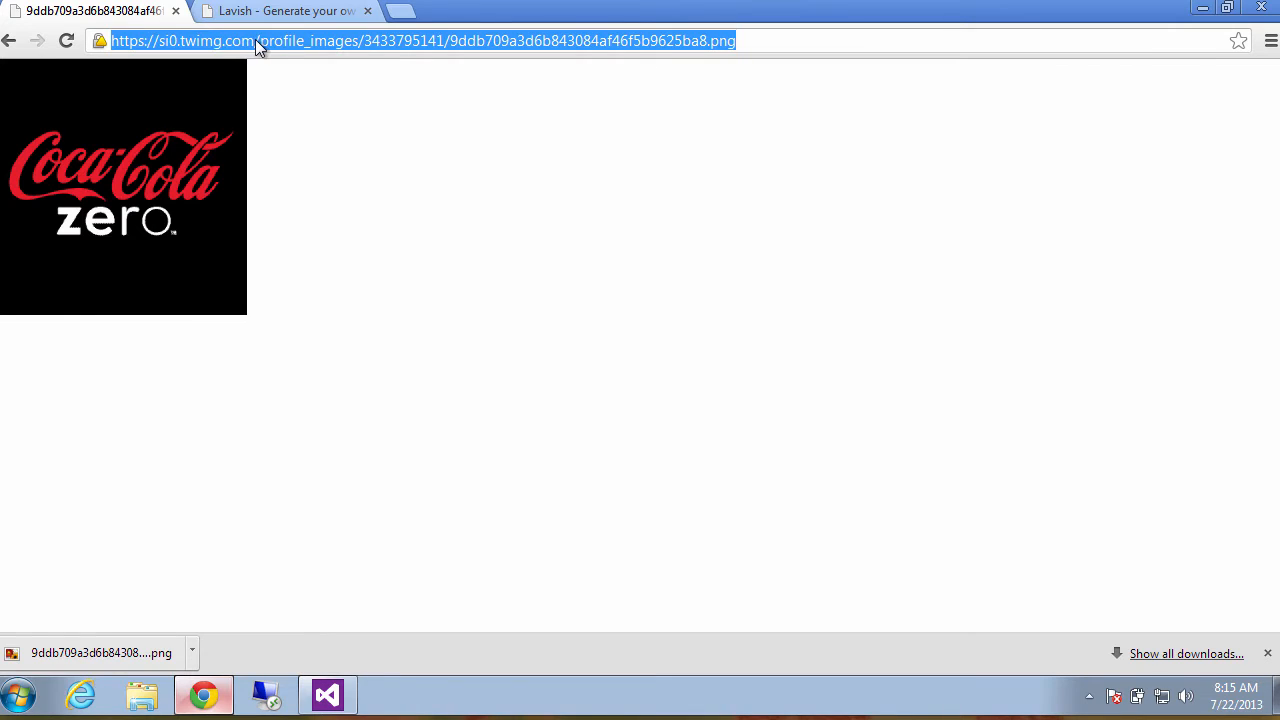
{"action": "mouse_move", "coordinate": [260, 52]}
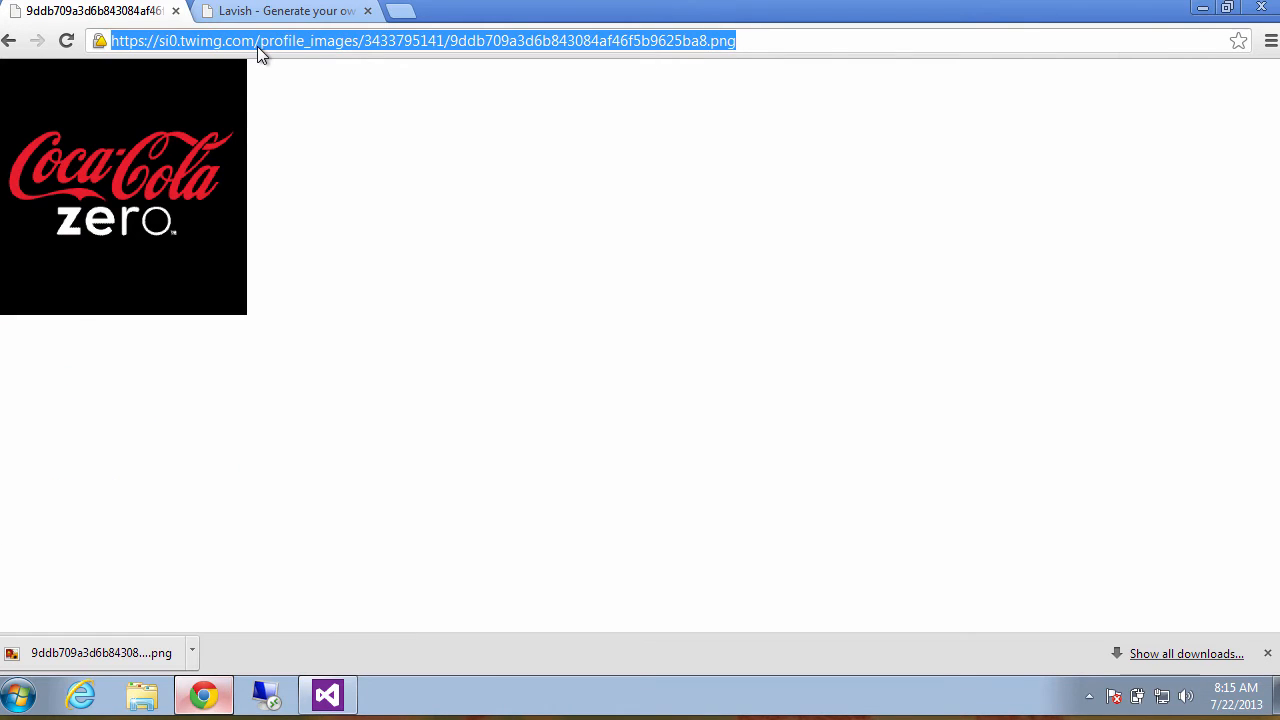
{"action": "left_click", "coordinate": [284, 12]}
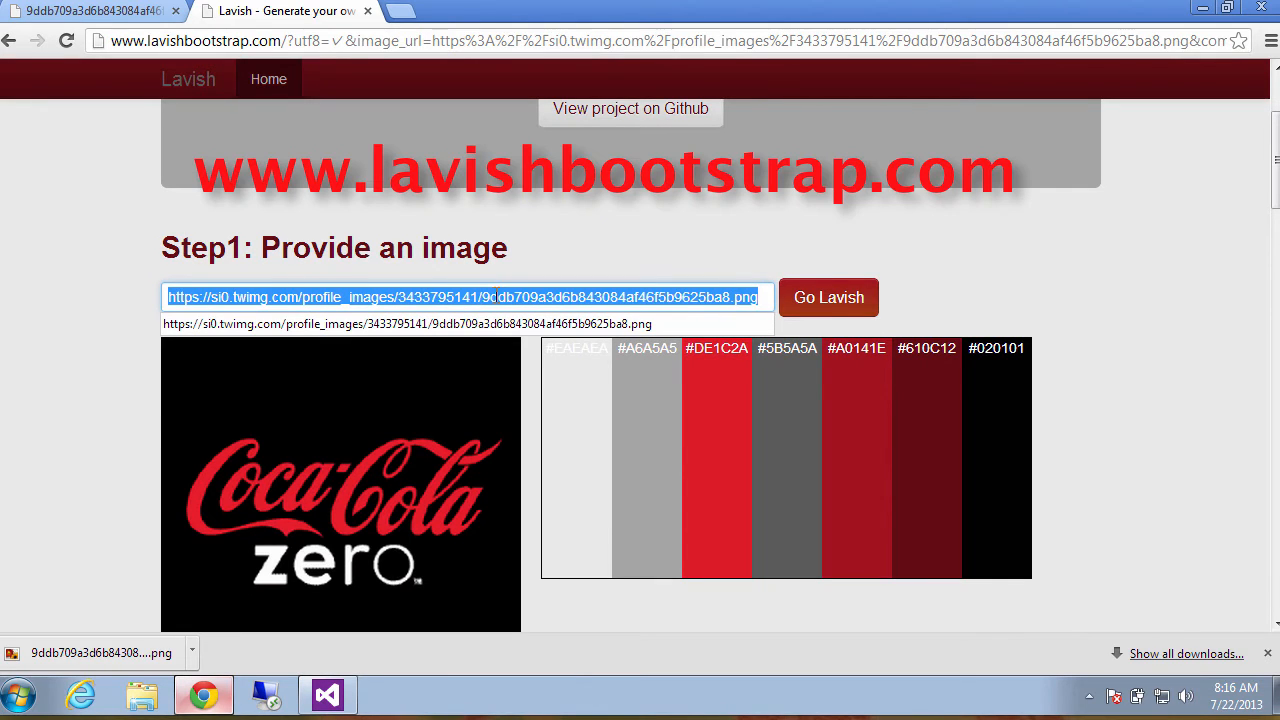
Step: Generate a Lavish palette from the logo, find the near-black code, and return to the report design
{"action": "left_click", "coordinate": [828, 296]}
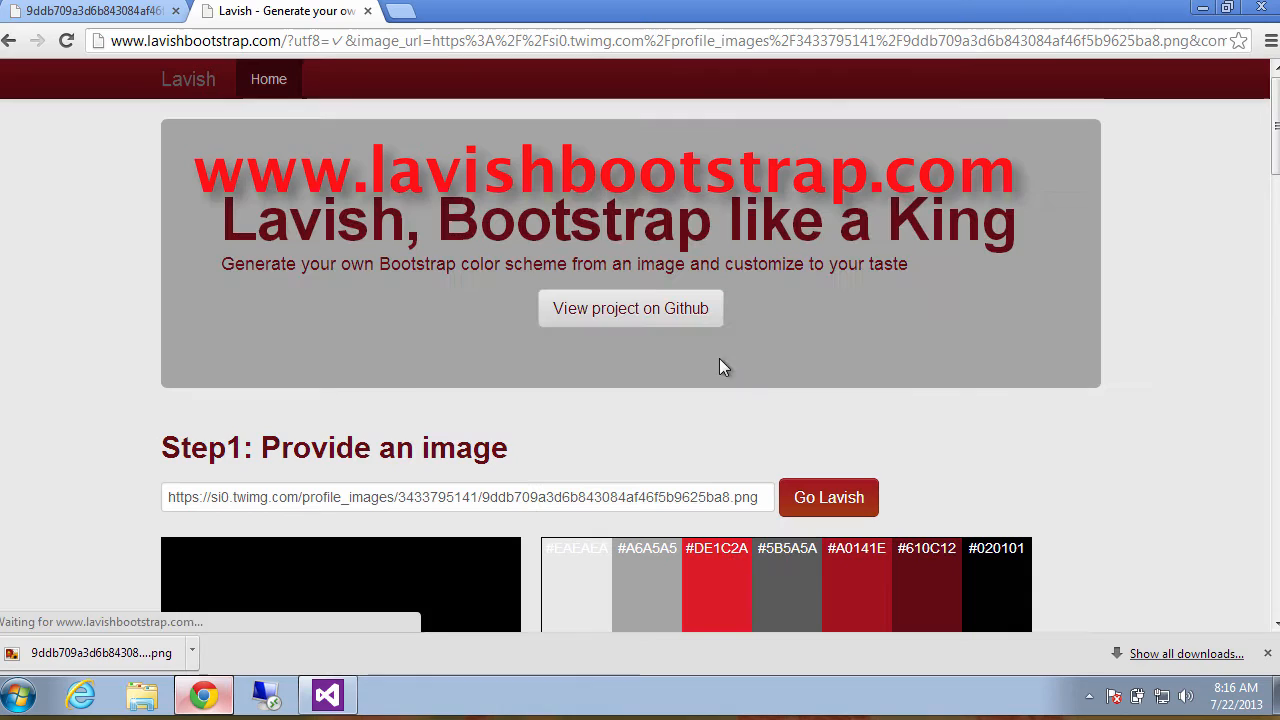
{"action": "scroll", "scroll_direction": "down", "scroll_amount": 3}
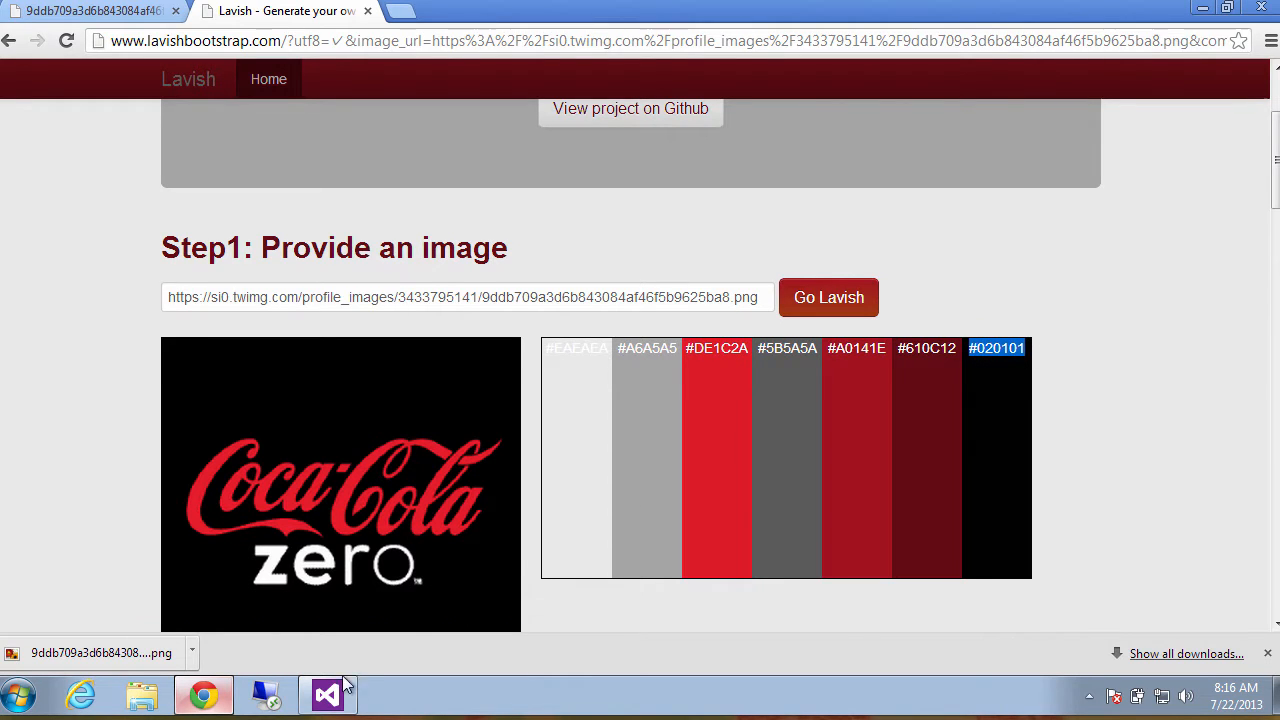
{"action": "left_click", "coordinate": [328, 694]}
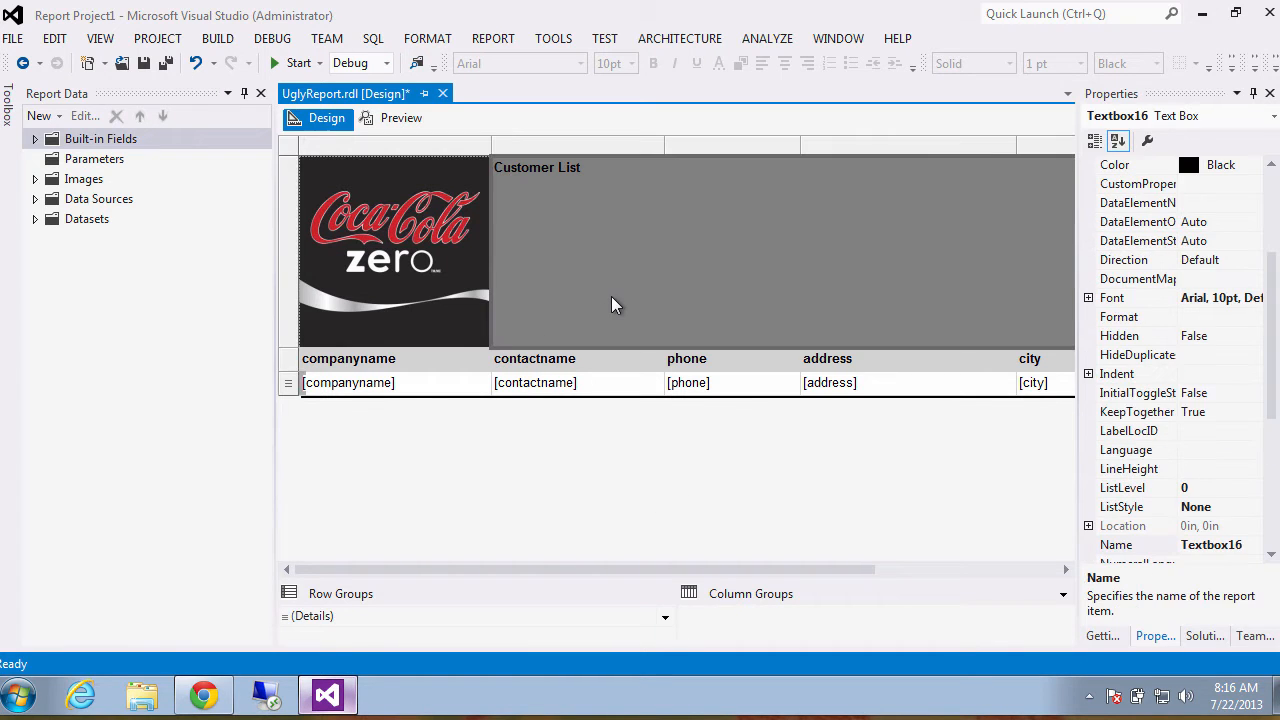
Step: Set the title header background to #020101 and the Customer List text to white at 40pt
{"action": "left_click", "coordinate": [652, 62]}
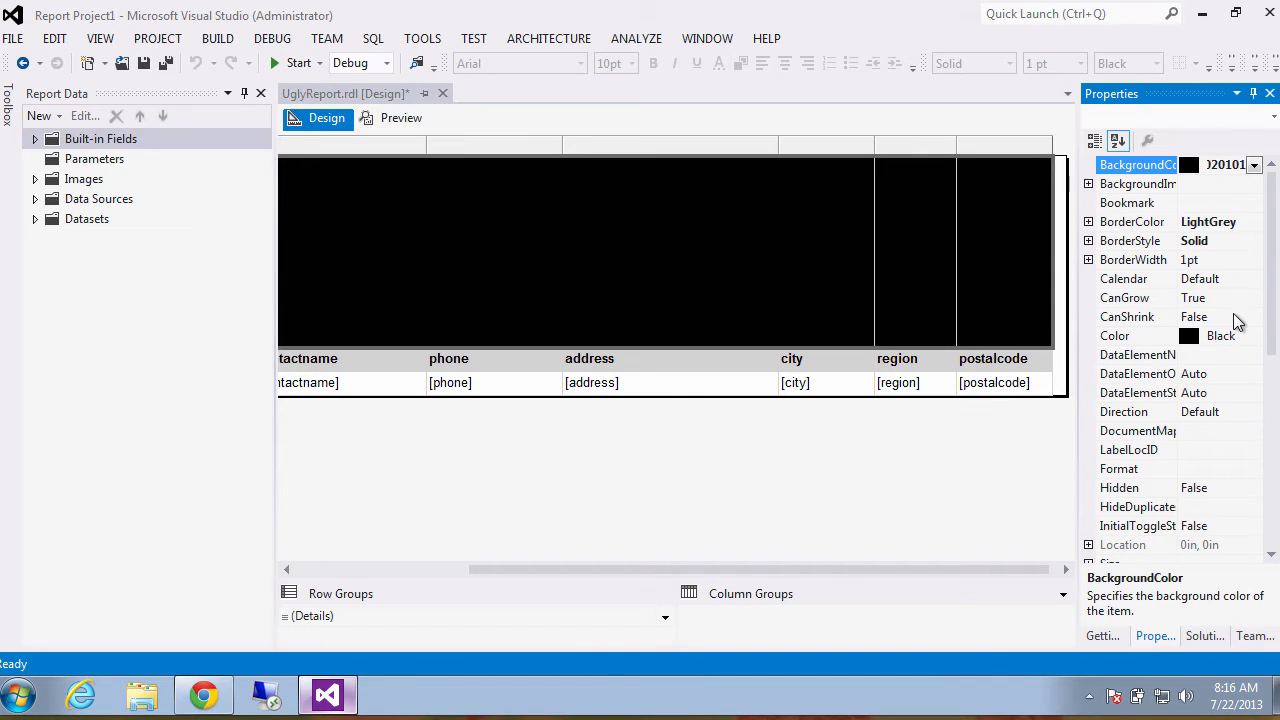
{"action": "left_click", "coordinate": [1136, 336]}
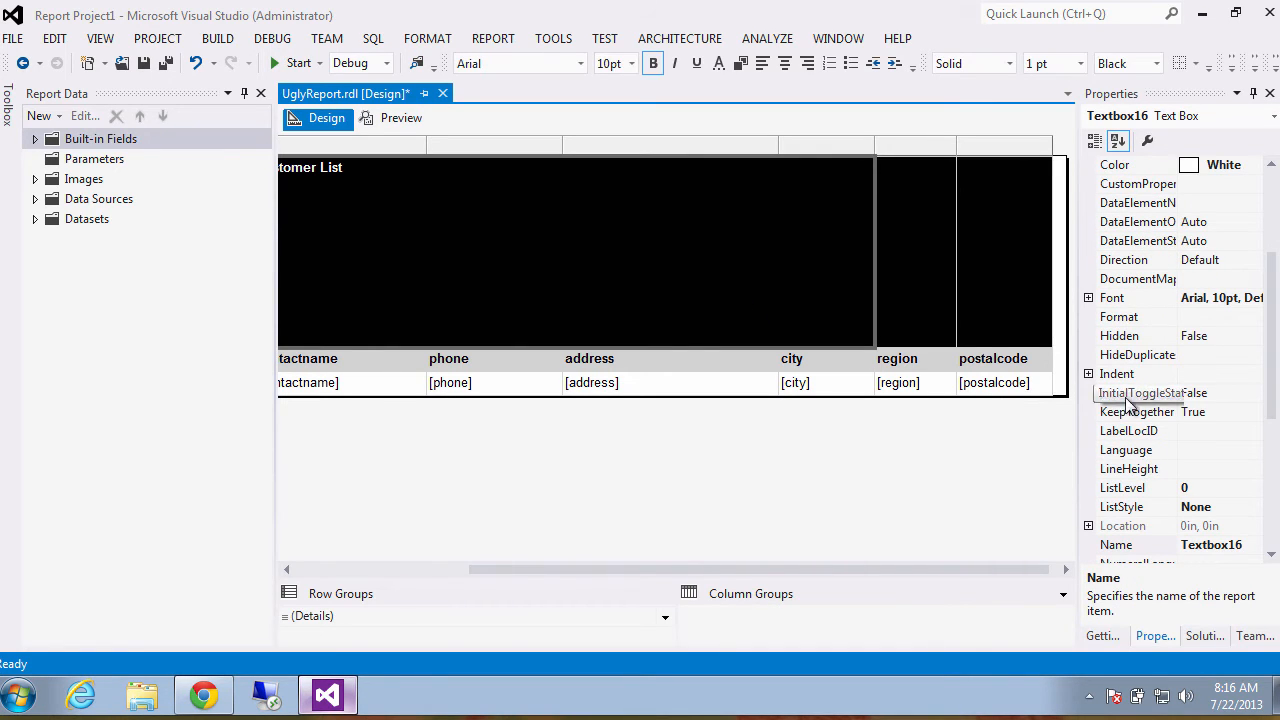
{"action": "left_click", "coordinate": [1112, 296]}
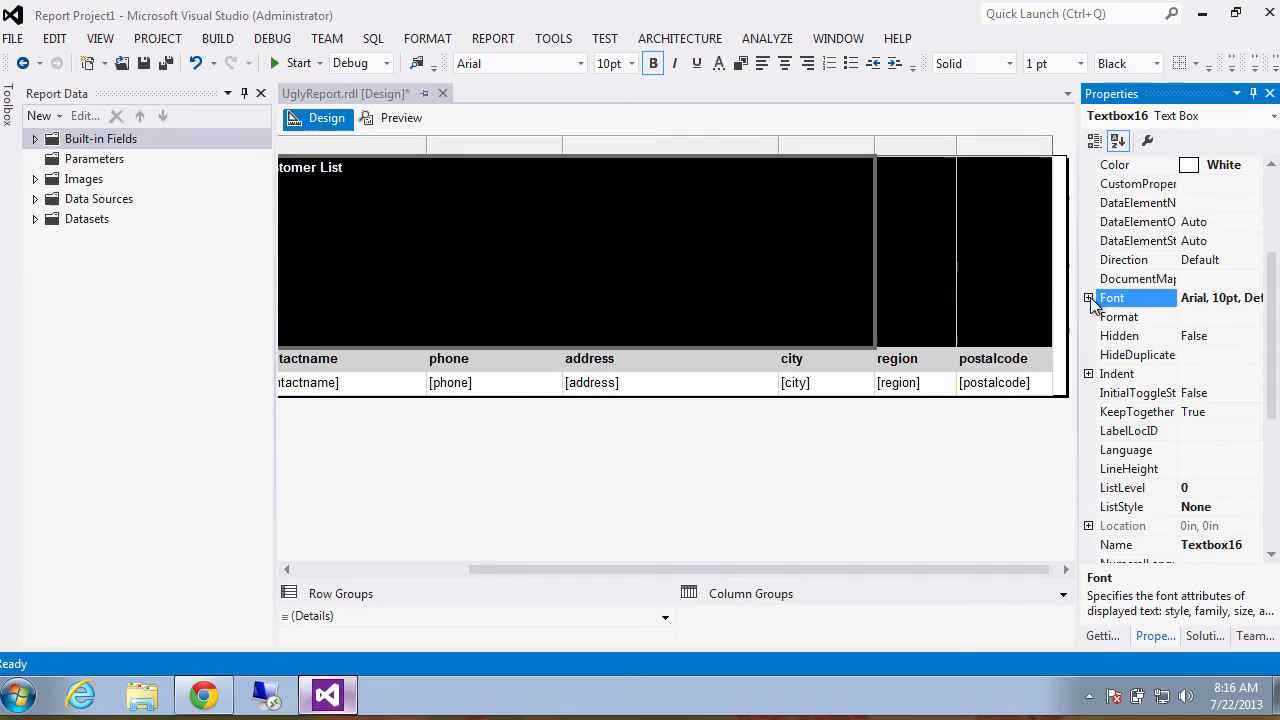
{"action": "left_click", "coordinate": [1088, 296]}
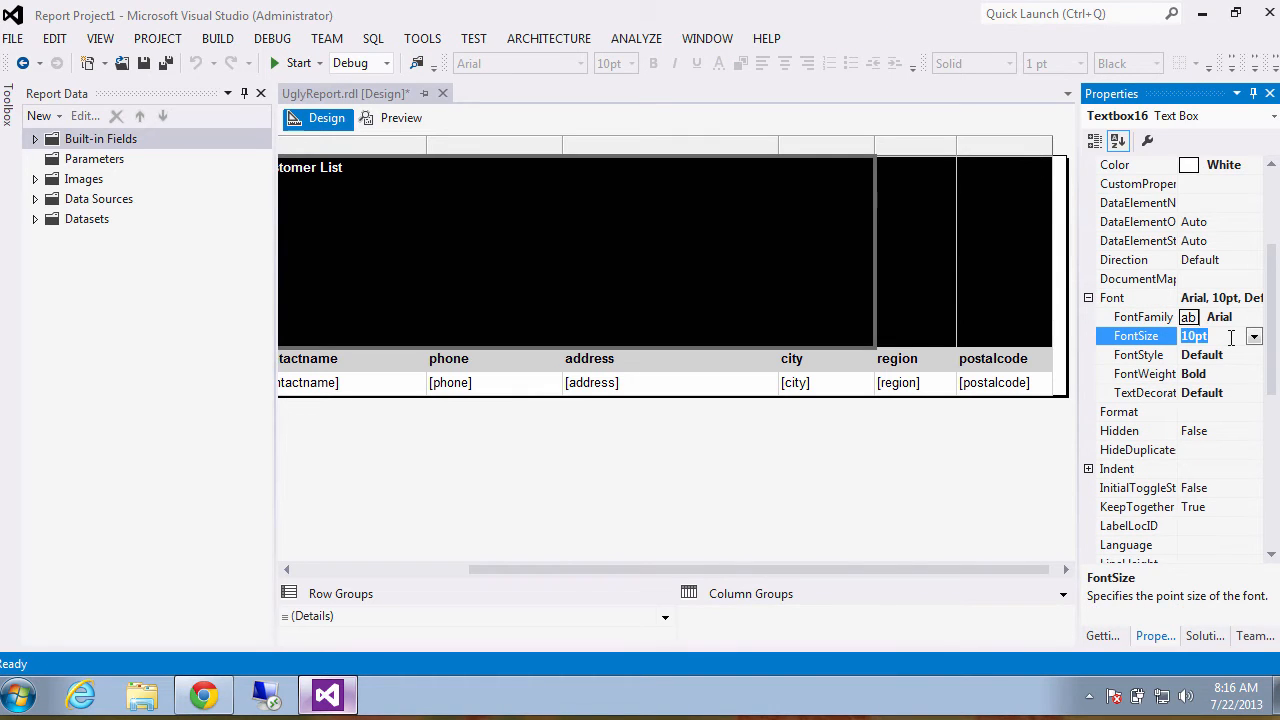
{"action": "type", "text": "40pt"}
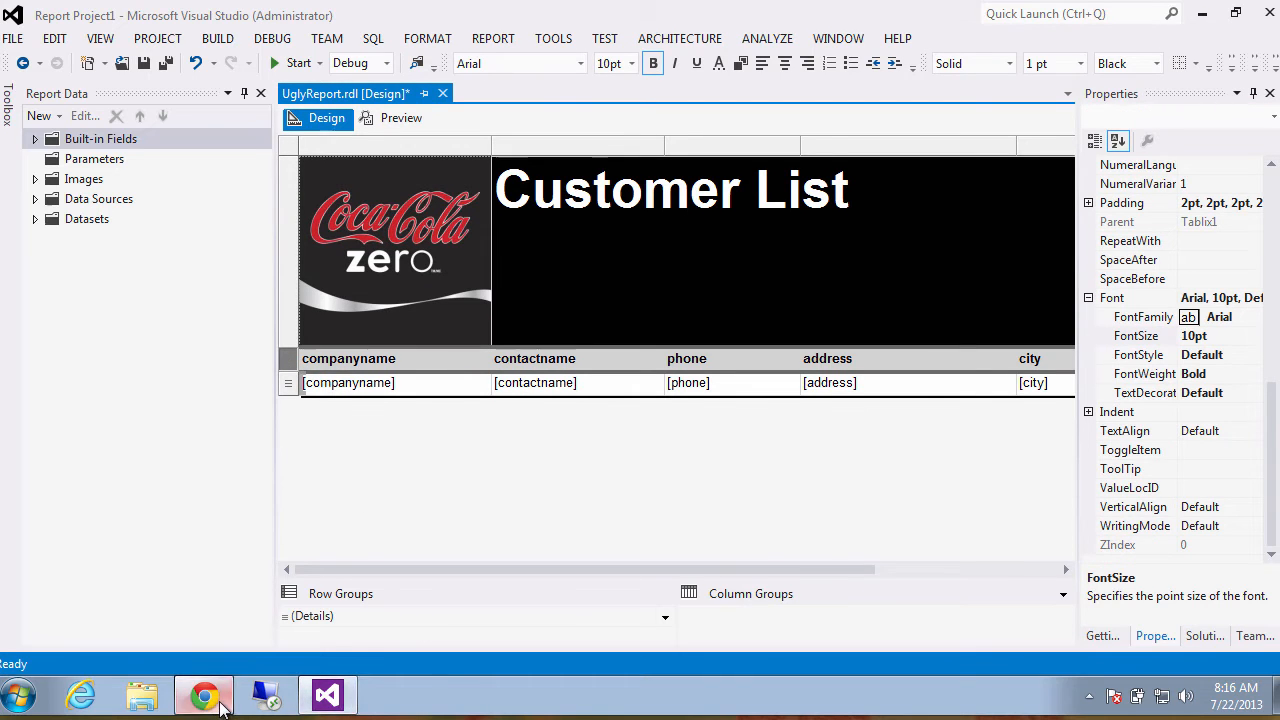
Step: Pick out the red code #DE1C2A in the Lavish palette and return to the report design
{"action": "left_click", "coordinate": [204, 694]}
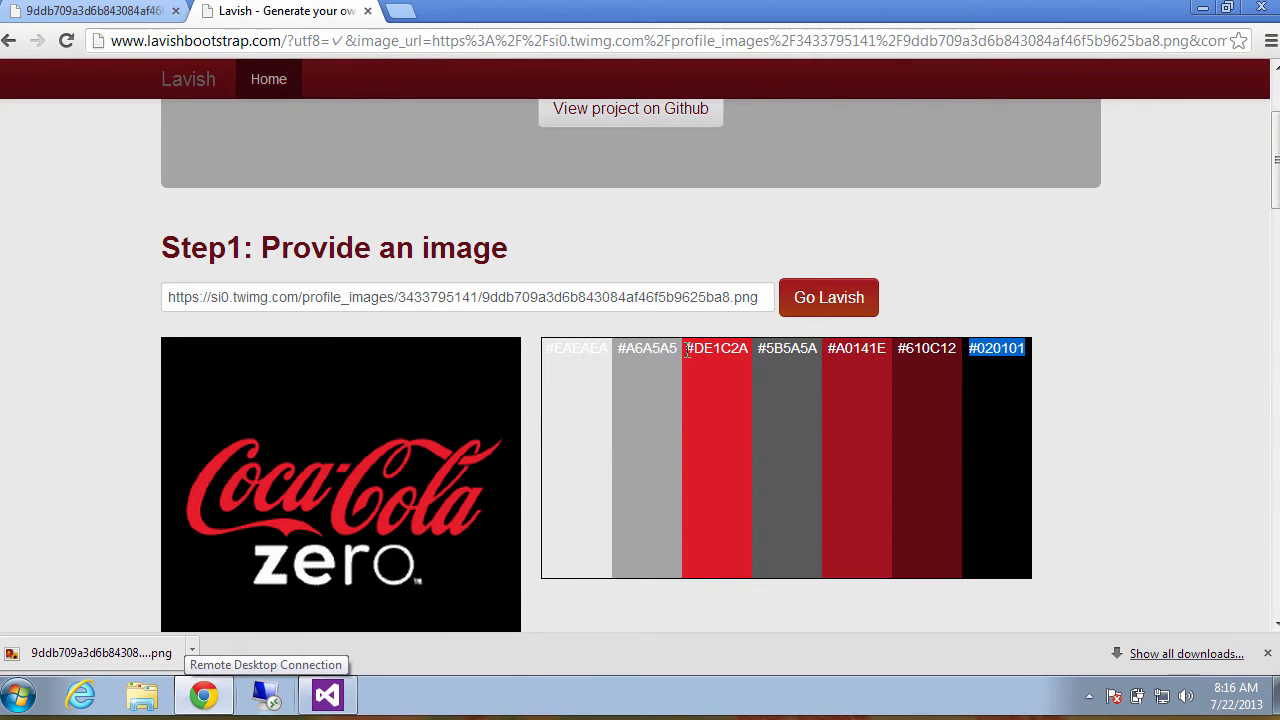
{"action": "left_click", "coordinate": [716, 348]}
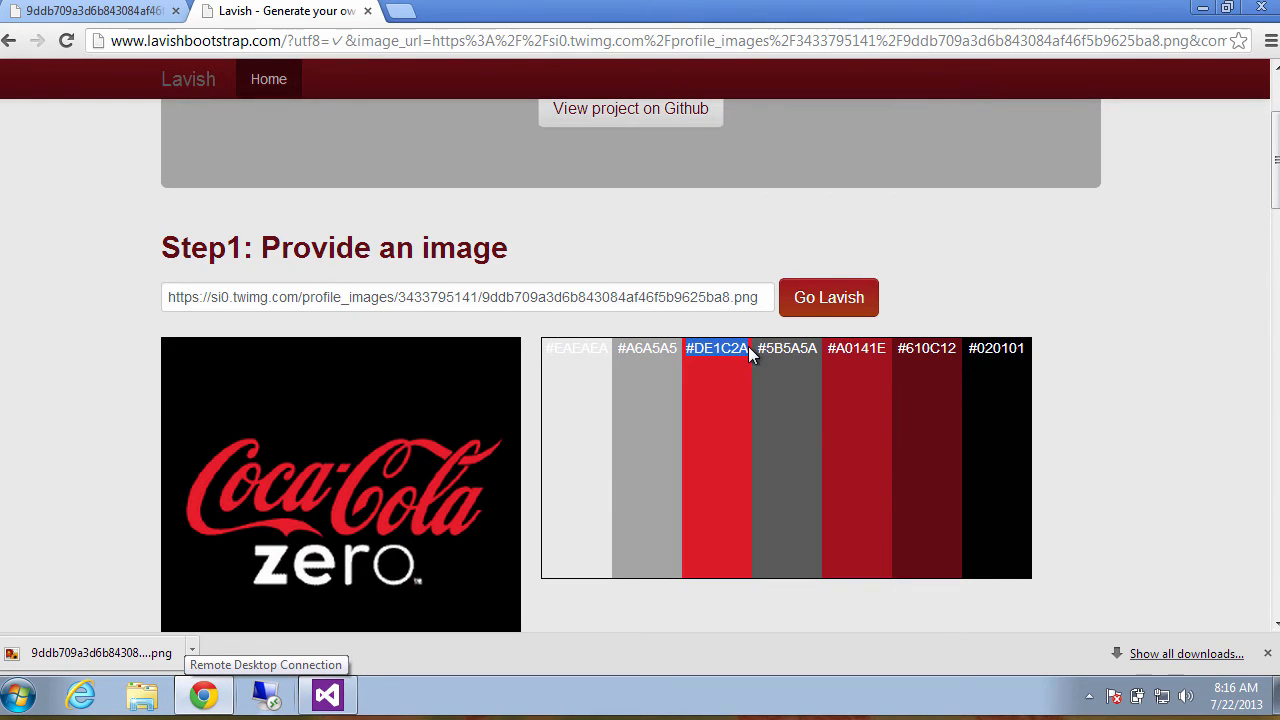
{"action": "left_click", "coordinate": [326, 694]}
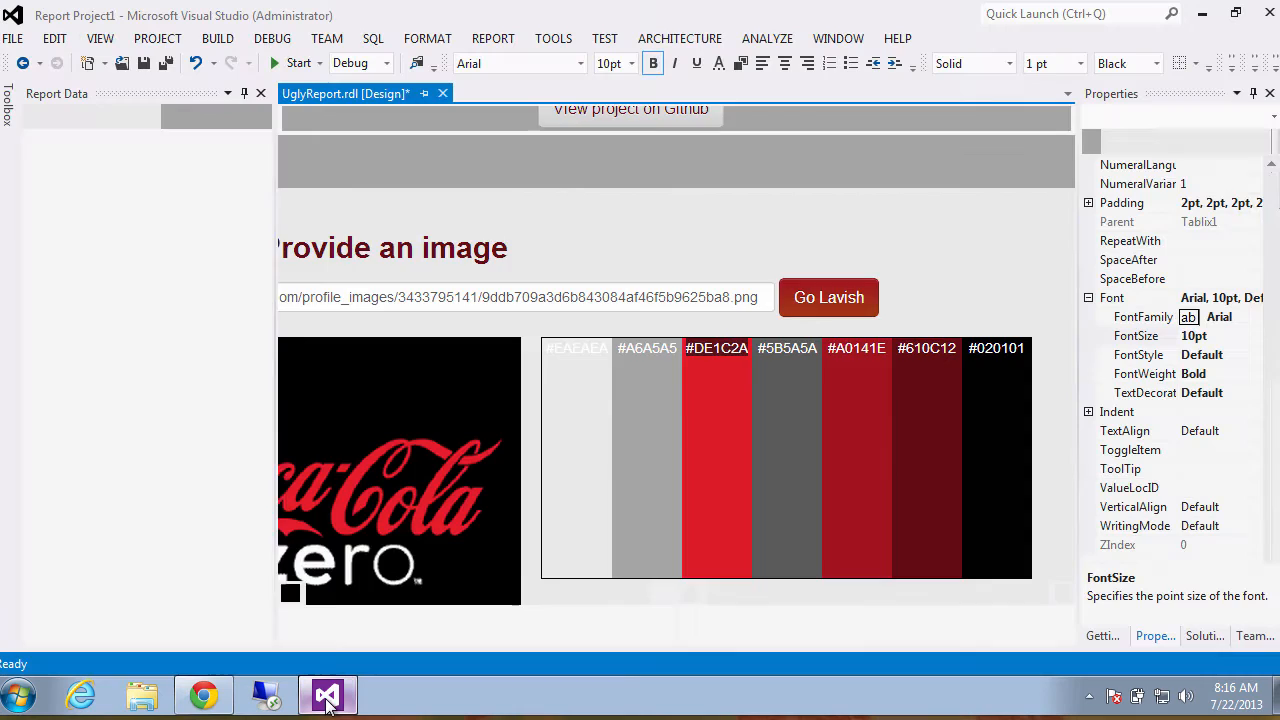
Step: Give the column header row a #DE1C2A background with white 14pt text and start a preview
{"action": "left_click", "coordinate": [326, 118]}
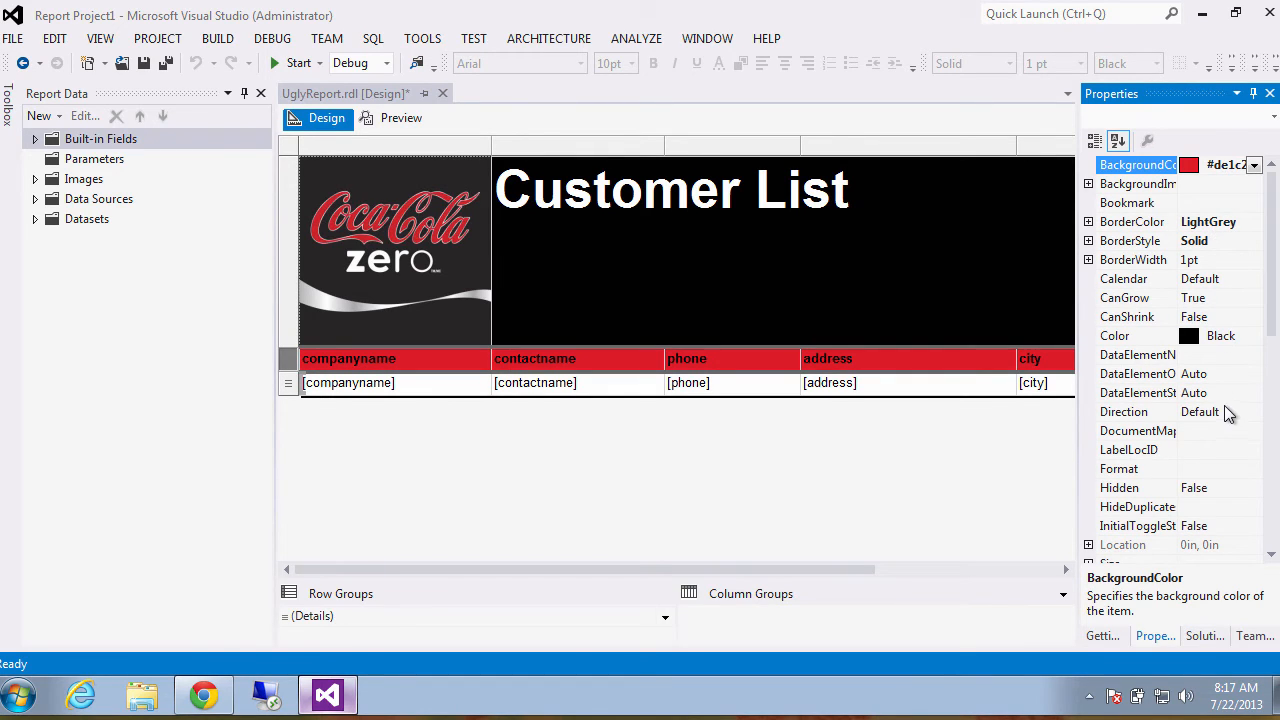
{"action": "mouse_move", "coordinate": [1230, 336]}
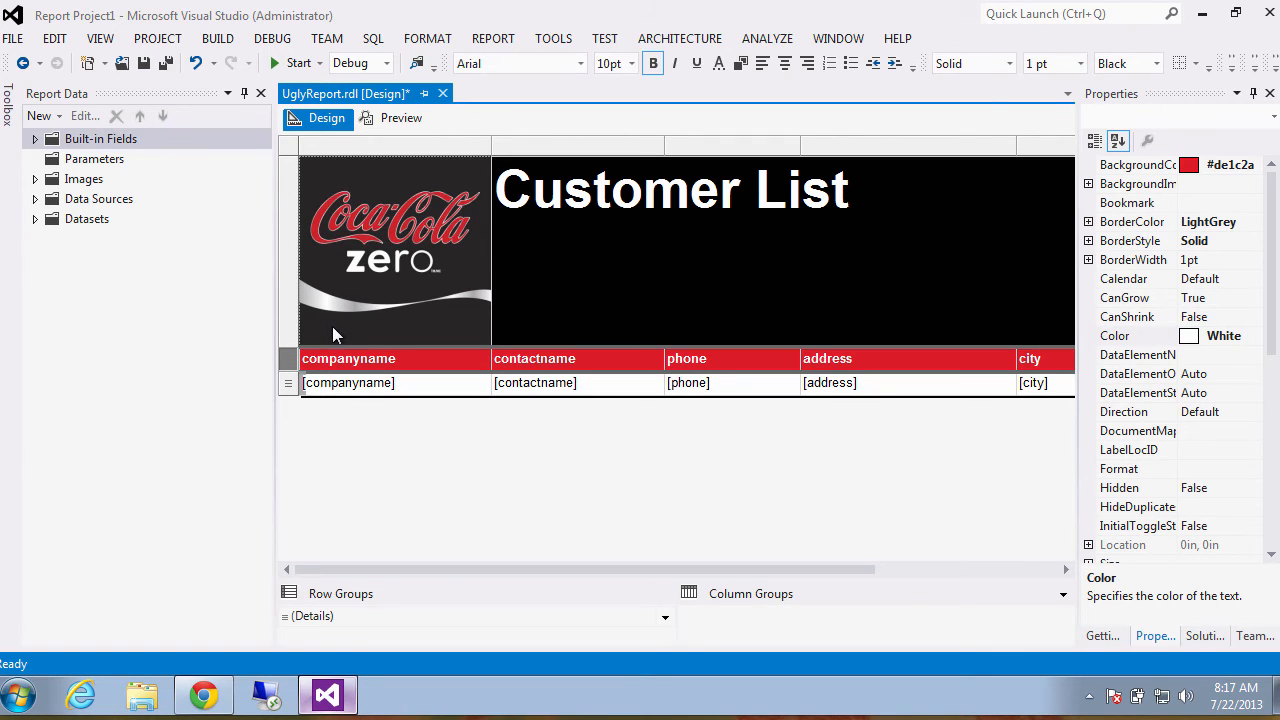
{"action": "left_click", "coordinate": [652, 62]}
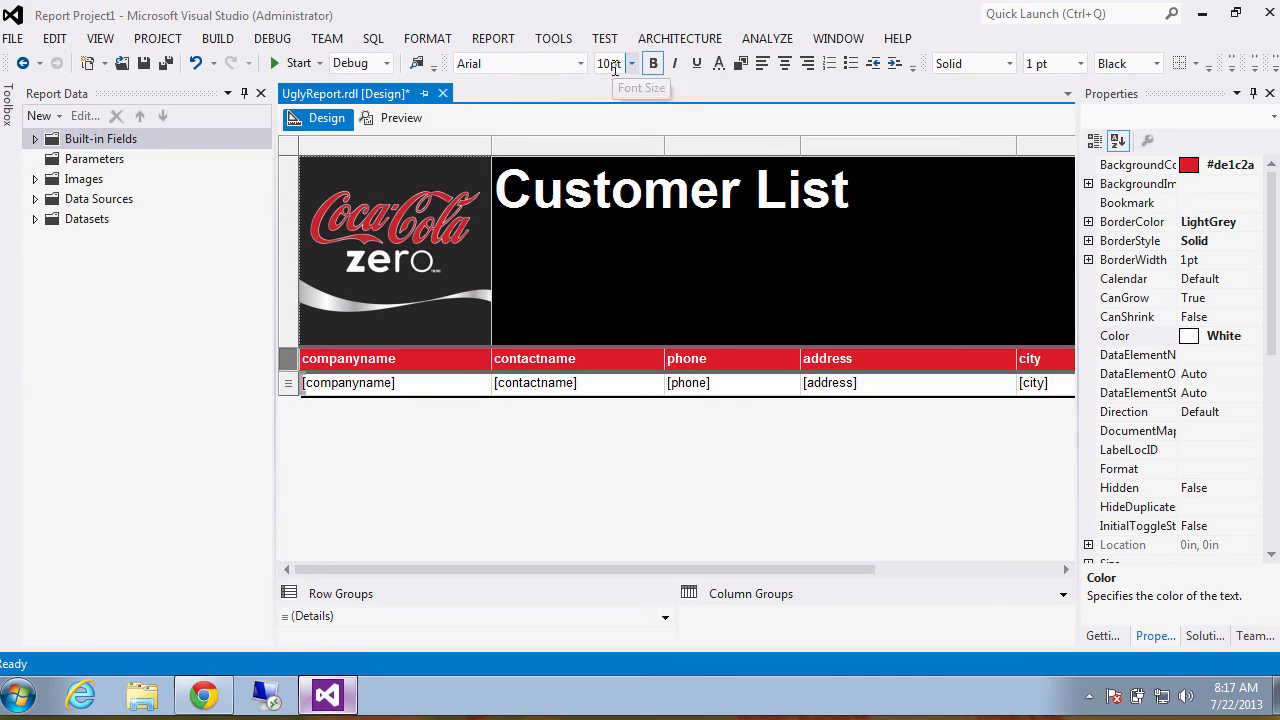
{"action": "left_click", "coordinate": [608, 62]}
{"action": "type", "text": "14"}
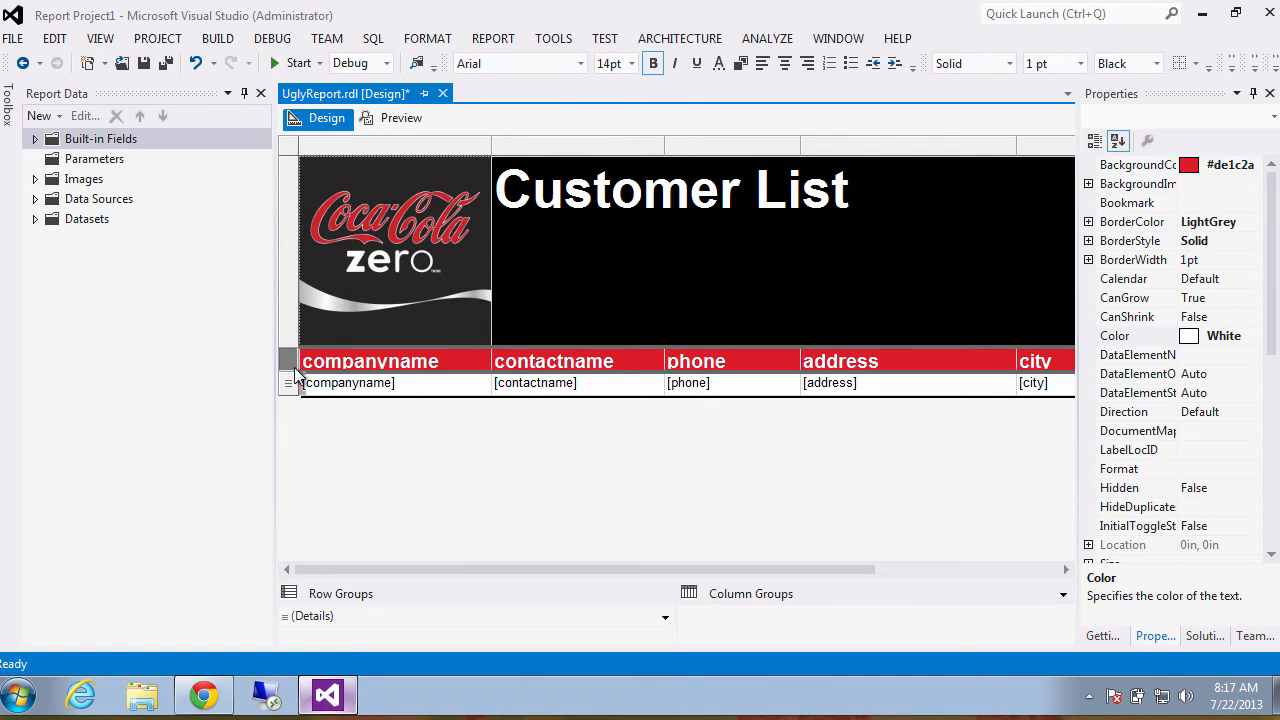
{"action": "left_click", "coordinate": [400, 118]}
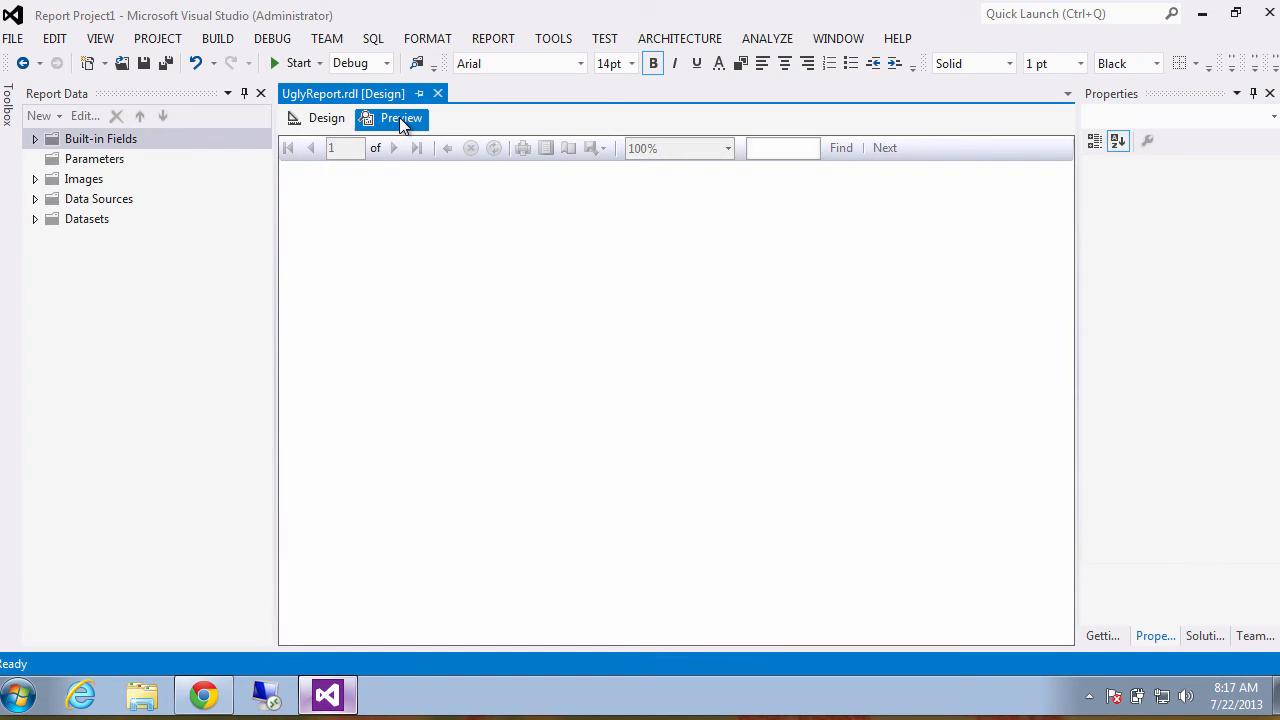
Step: Scroll through the rendered Customer List preview, then bring the Lavish palette page back up
{"action": "left_click", "coordinate": [400, 118]}
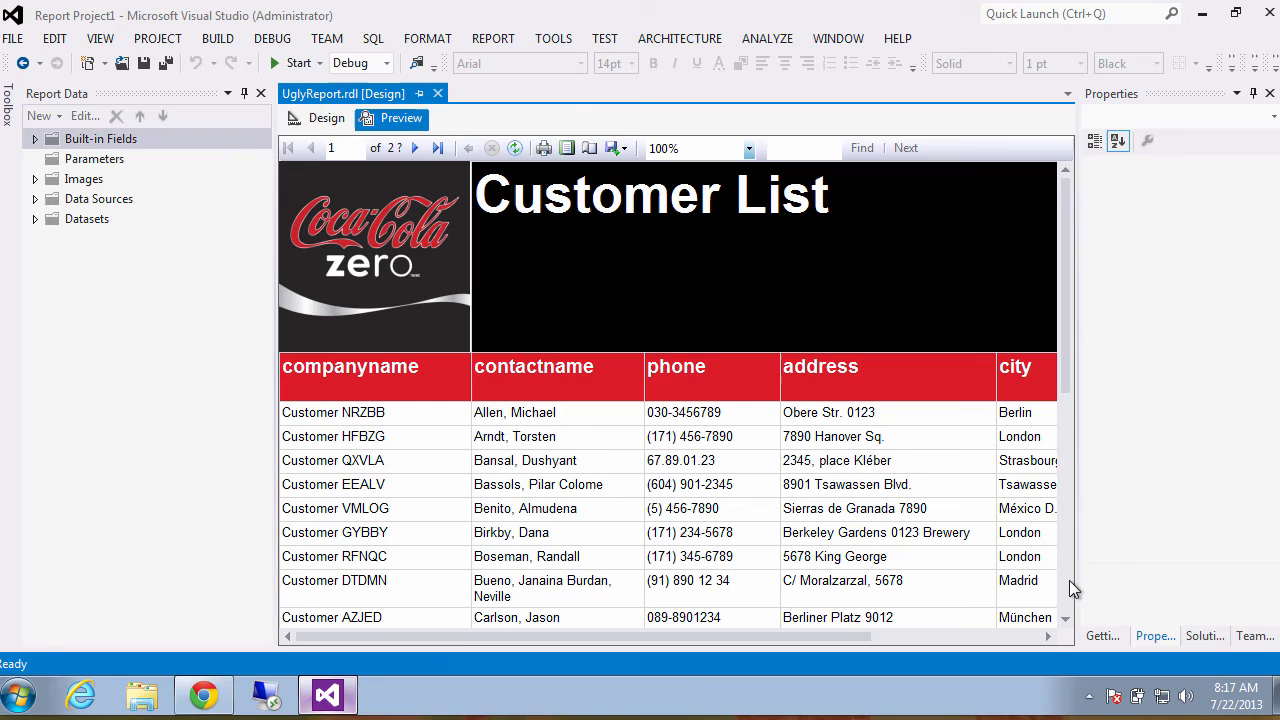
{"action": "scroll", "scroll_direction": "down", "scroll_amount": 3}
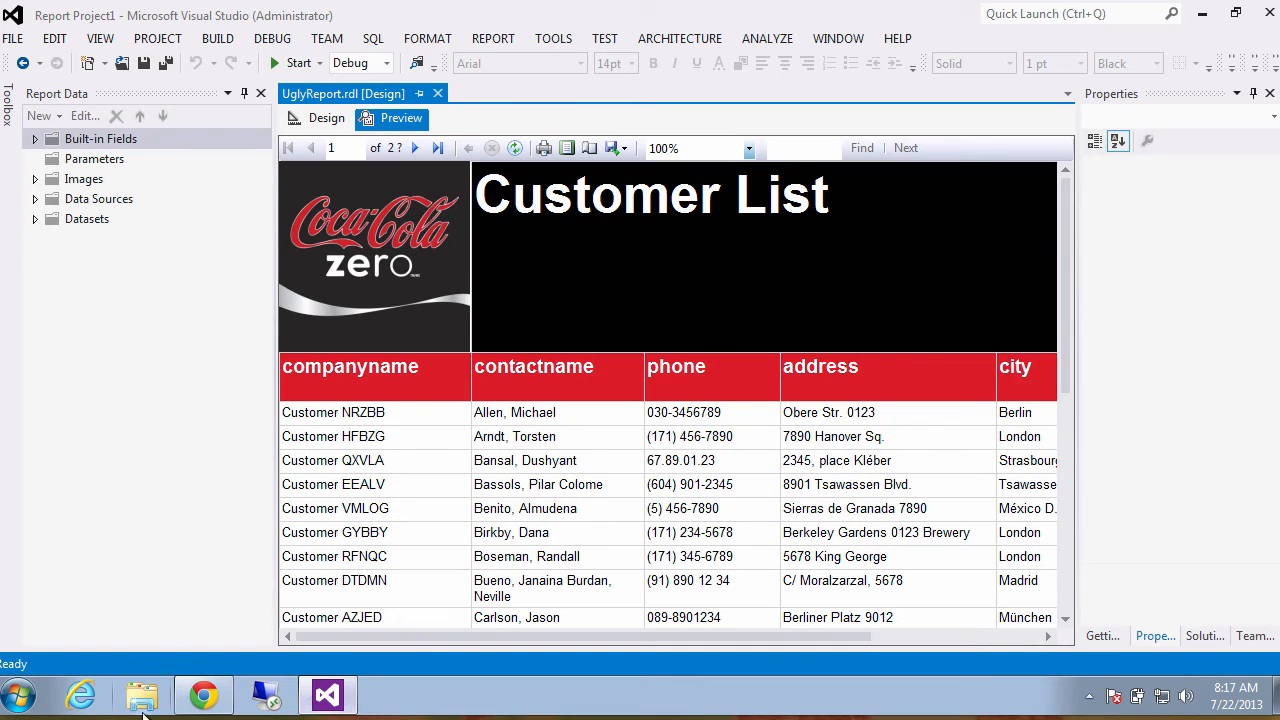
{"action": "left_click", "coordinate": [204, 692]}
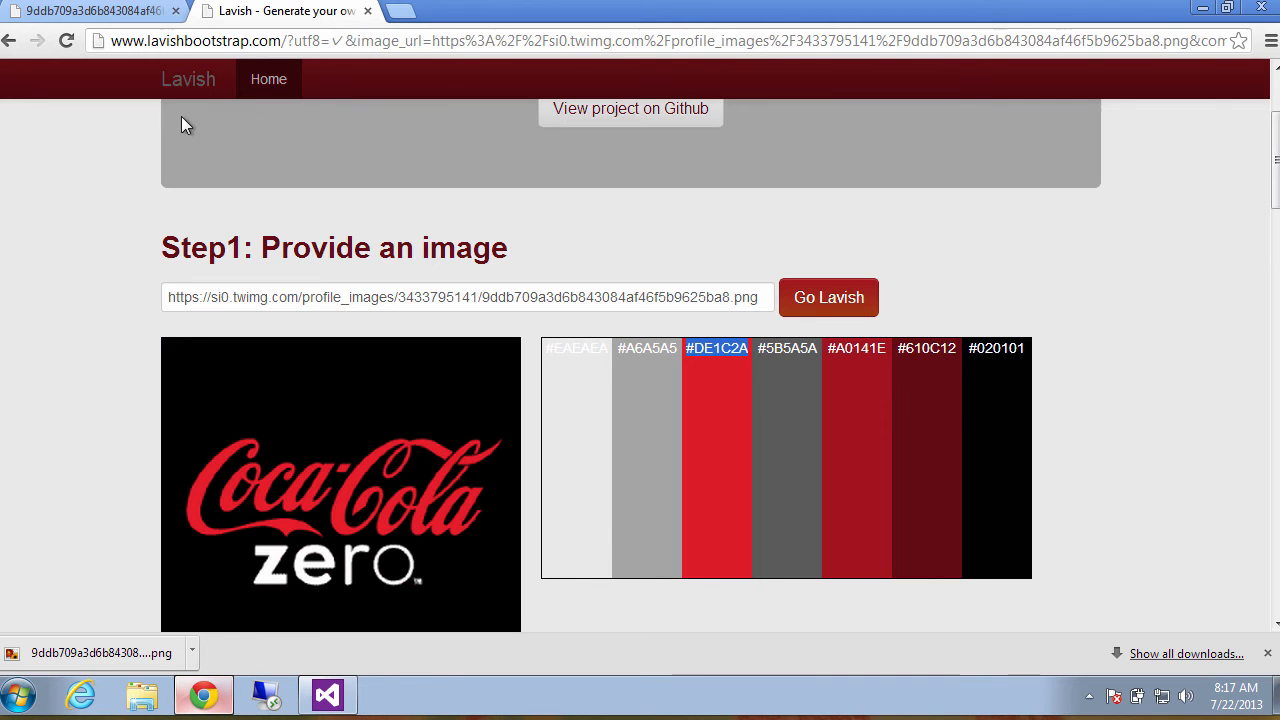